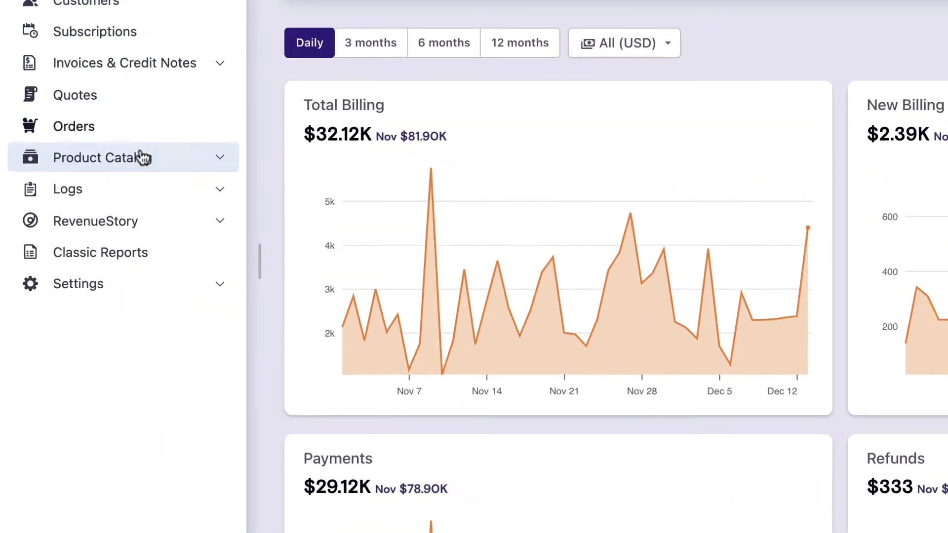
- Go to Settings > Configure Chargebee > Consolidated invoicing under Billing
left_click(78, 283)
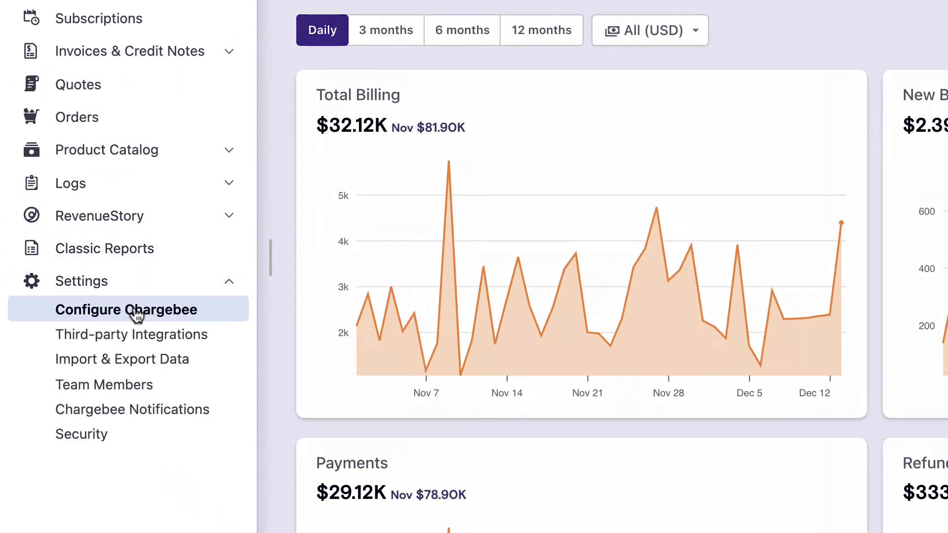
left_click(126, 310)
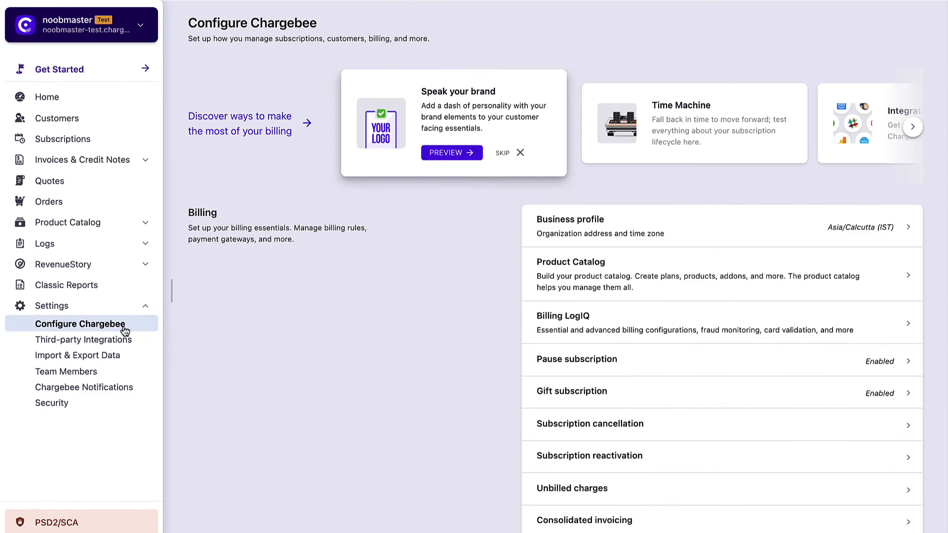
left_click(584, 520)
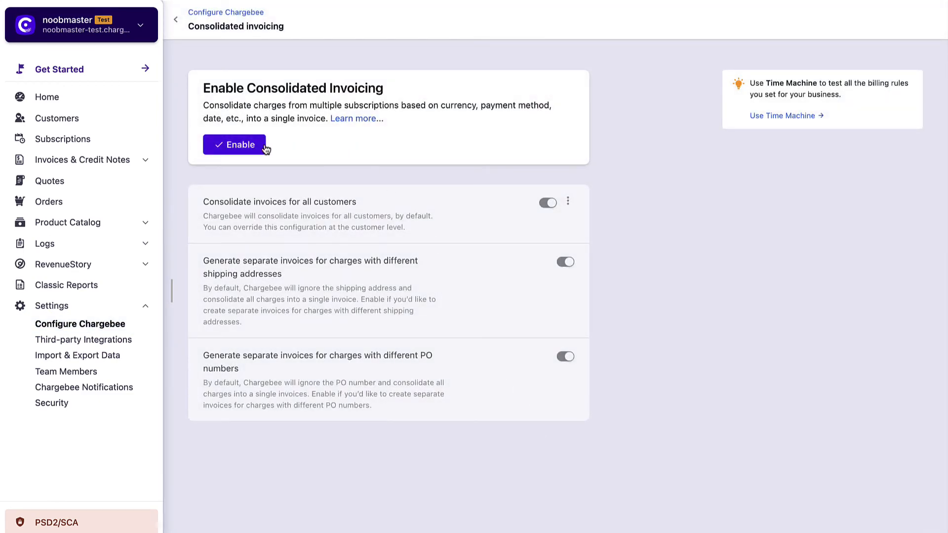
- Enable consolidated invoicing as a draft with all three consolidation toggles on
left_click(234, 144)
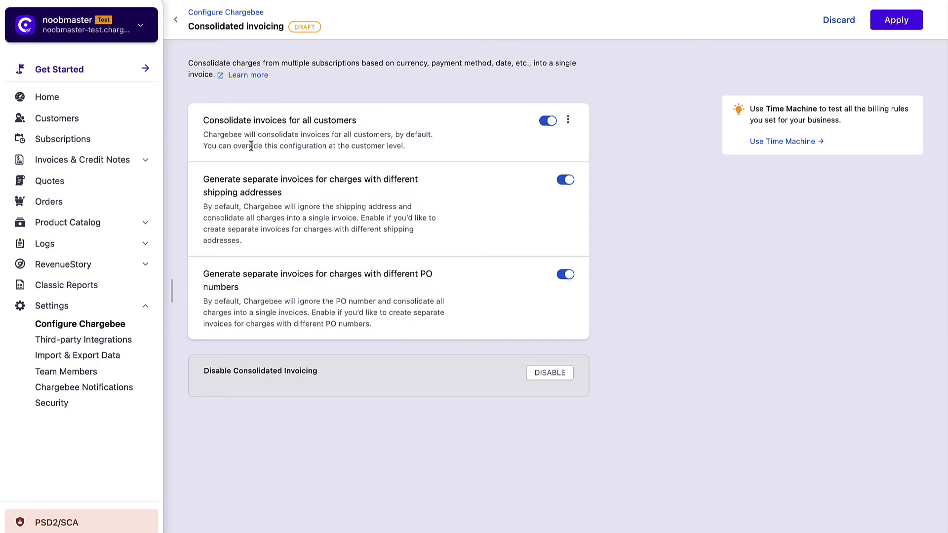
mouse_move(454, 136)
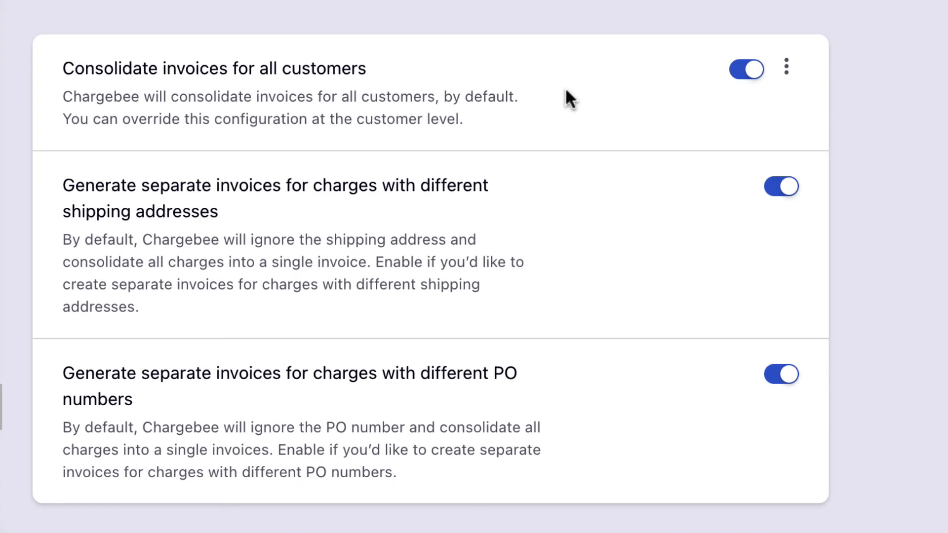
mouse_move(675, 103)
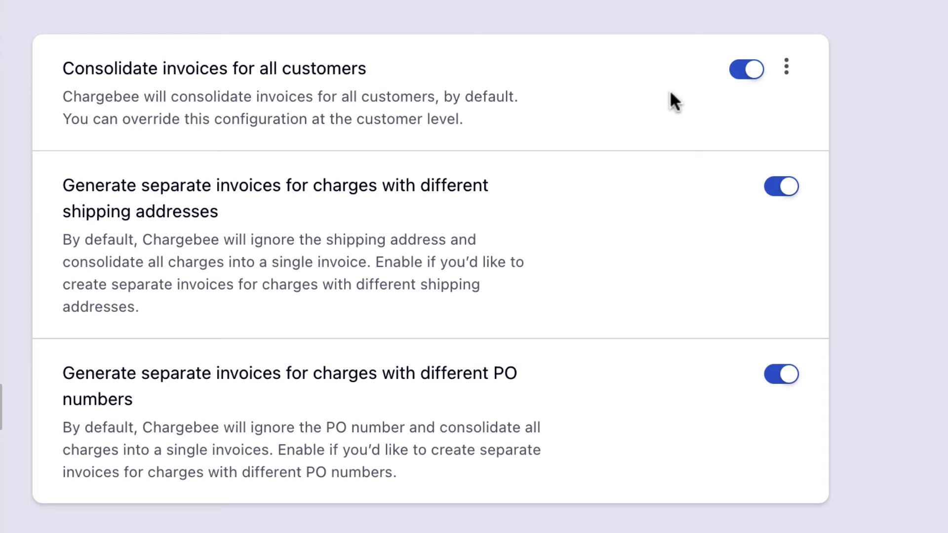
left_click(786, 68)
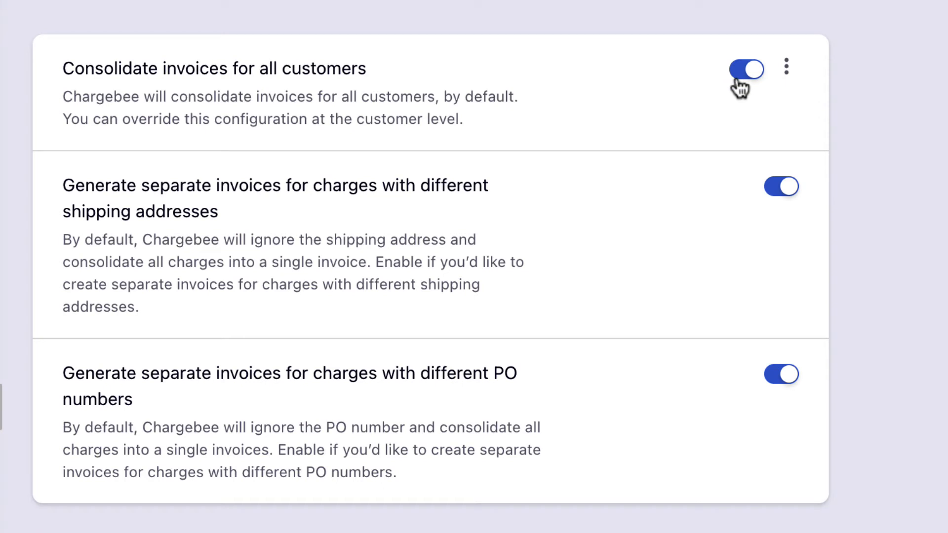
mouse_move(750, 242)
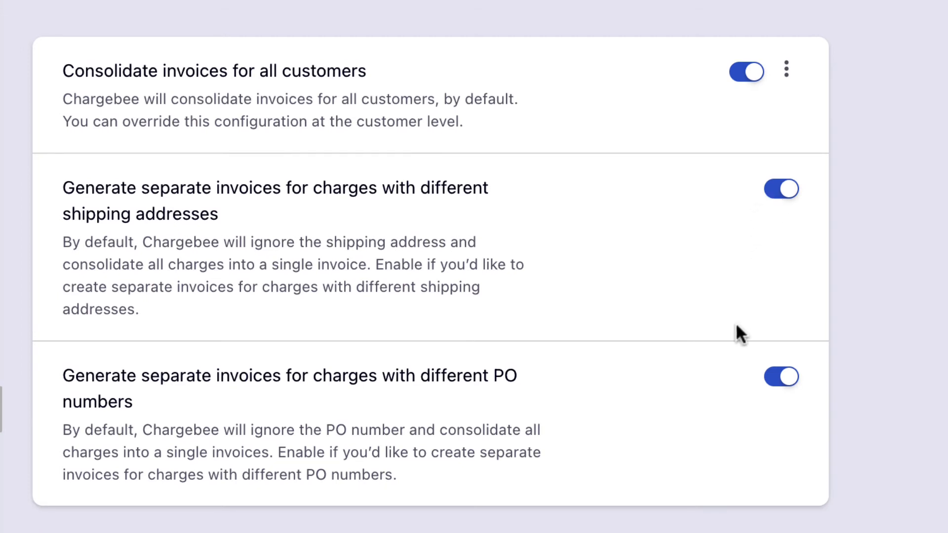
mouse_move(744, 411)
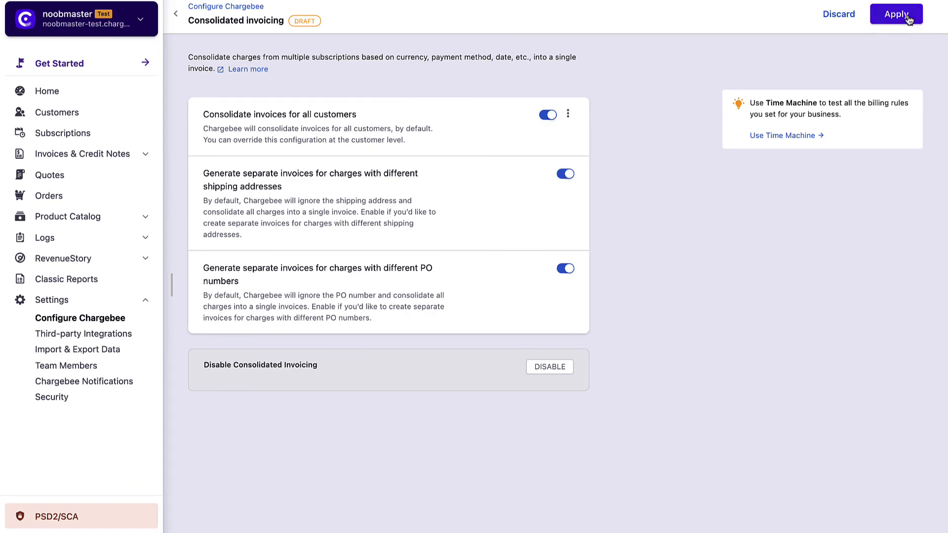
- Apply the drafted consolidated invoicing changes and confirm the review dialog
left_click(897, 13)
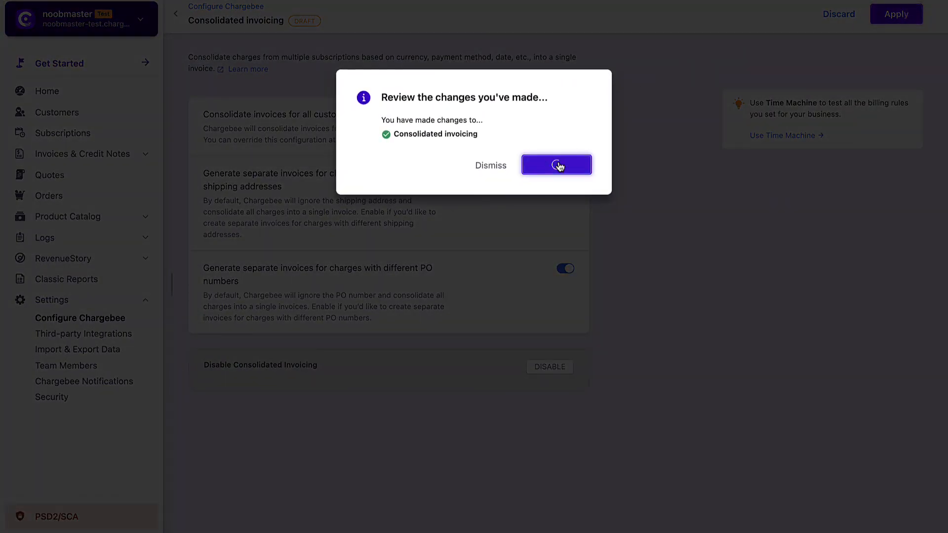
left_click(555, 164)
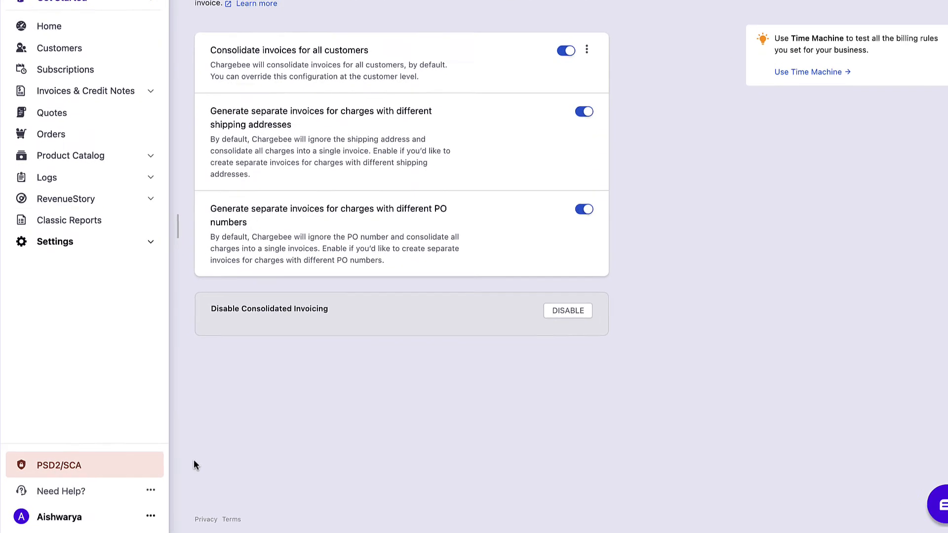
- Open the Need Help? menu at the bottom of the sidebar
left_click(151, 490)
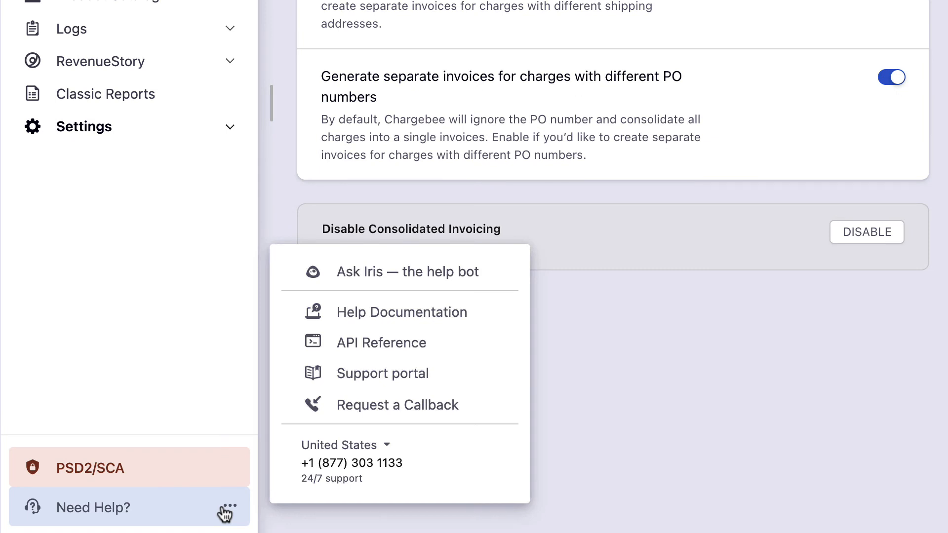